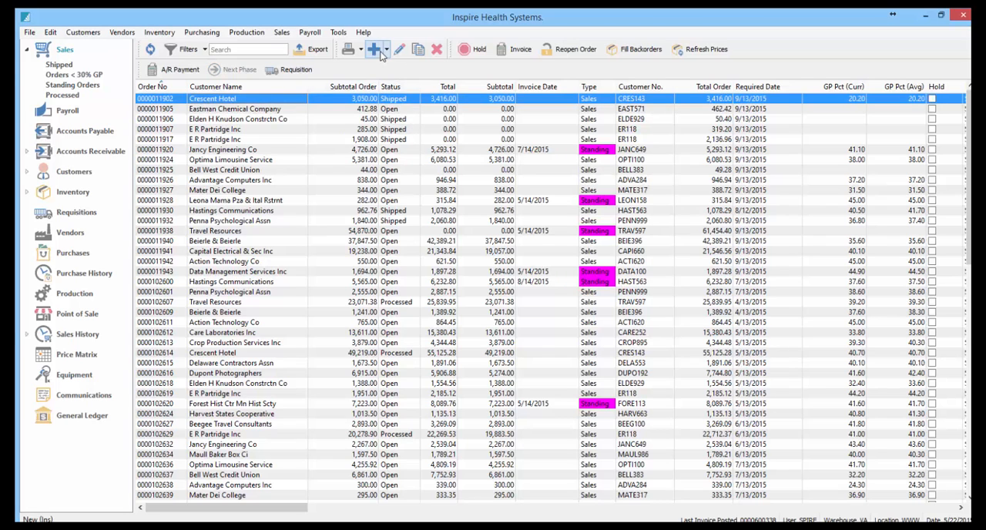
Start a new sales order for customer Academy Electric Inc (ACAD436).
{"action": "left_click", "coordinate": [373, 48]}
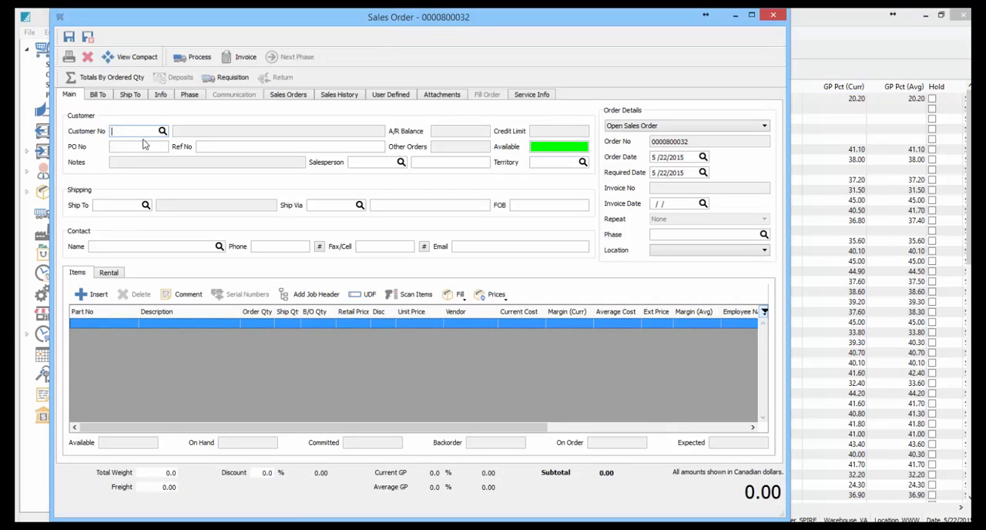
{"action": "left_click", "coordinate": [162, 131]}
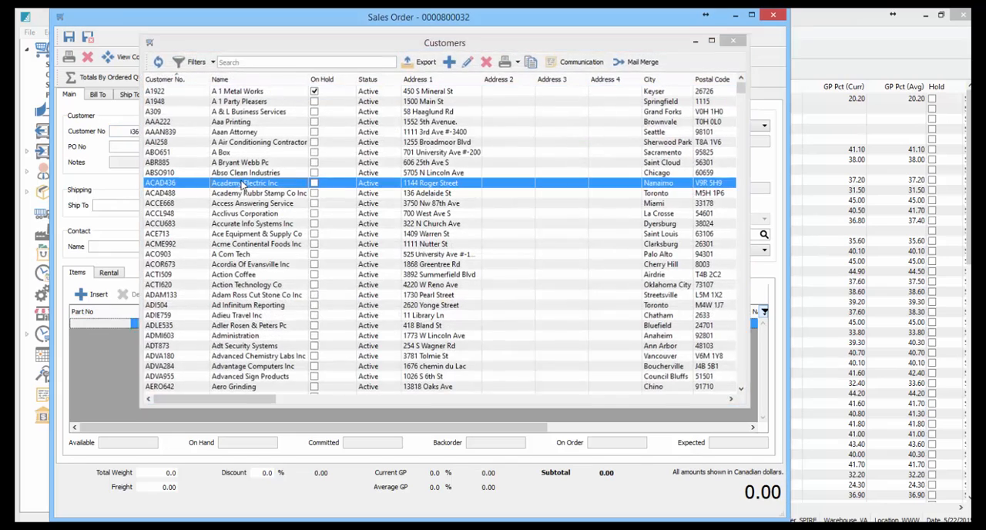
{"action": "double_click", "coordinate": [242, 183]}
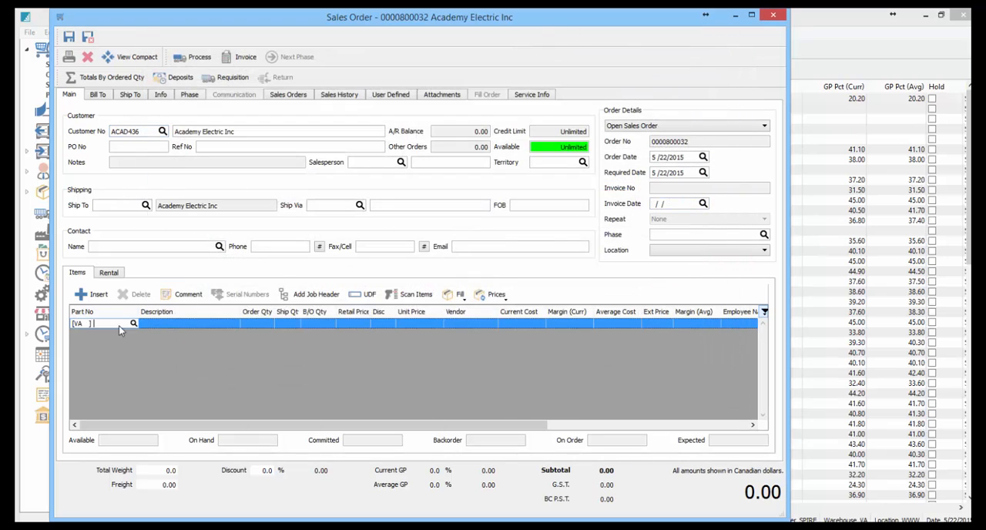
Add an Inspire Coconut Water (INSCW300) line priced at 400.00.
{"action": "left_click", "coordinate": [133, 323]}
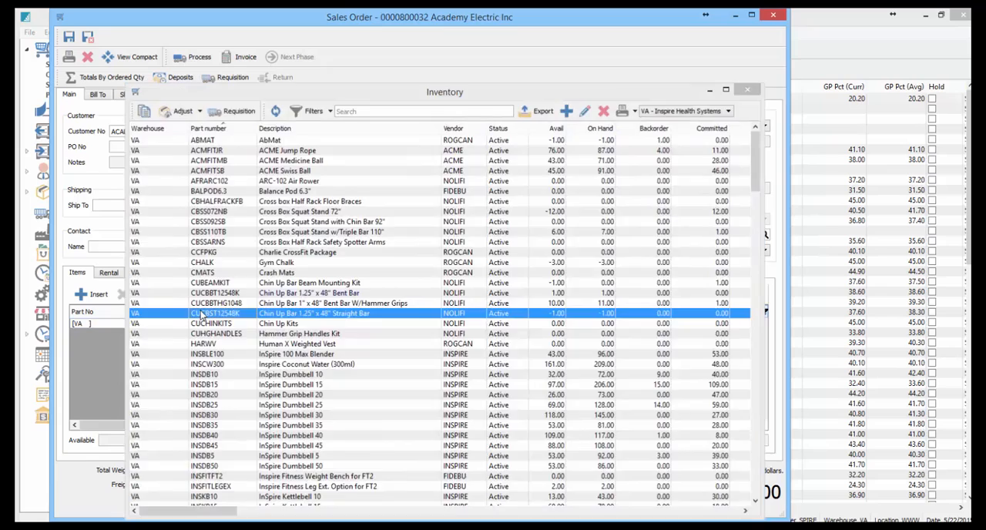
{"action": "double_click", "coordinate": [215, 312]}
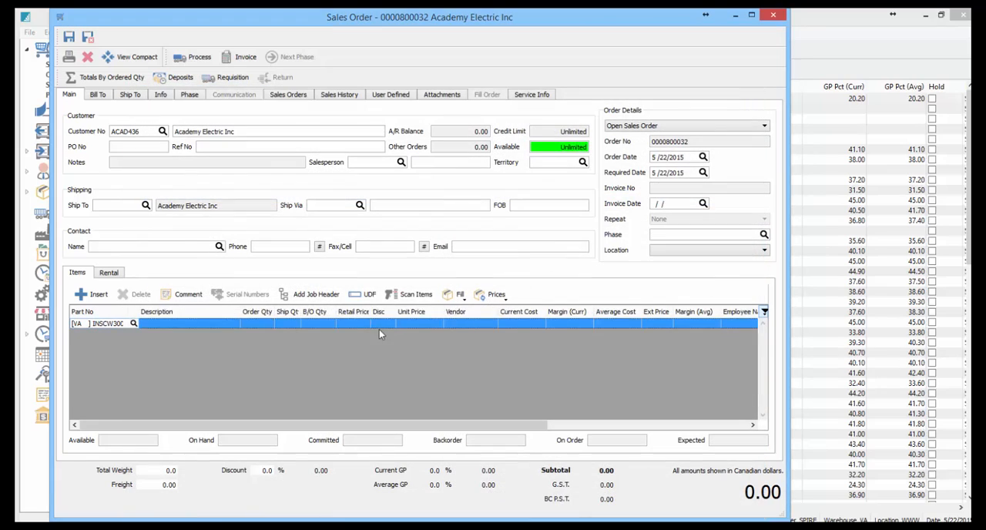
{"action": "type", "text": "INSCW300"}
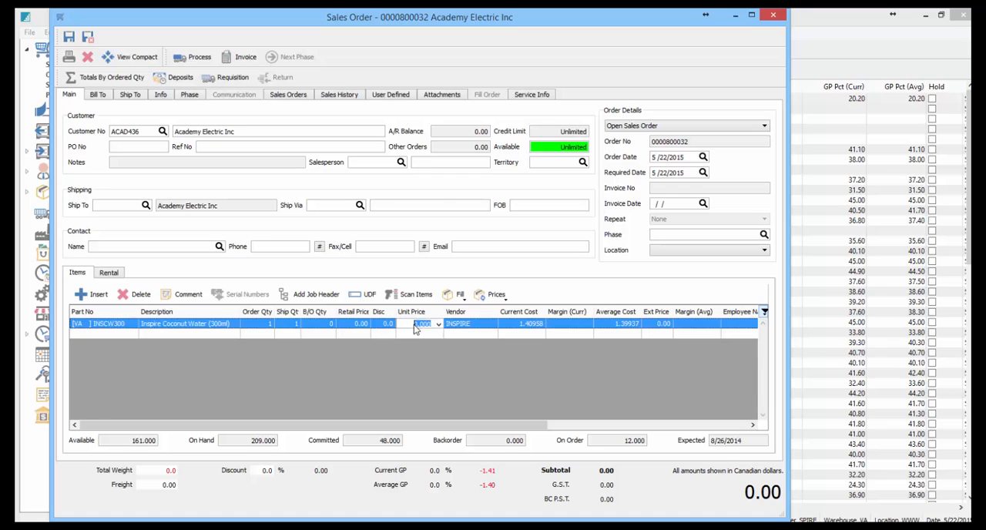
{"action": "type", "text": "400.00"}
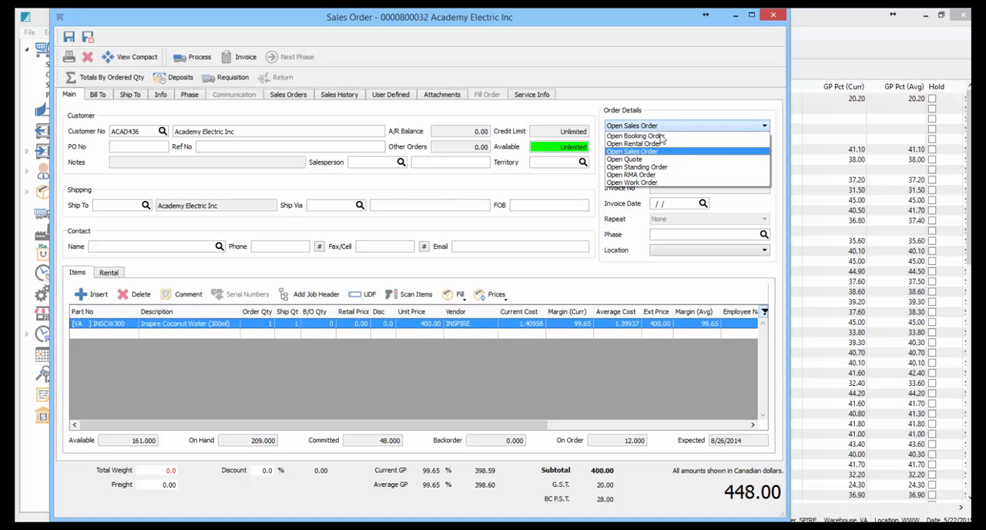
{"action": "mouse_move", "coordinate": [650, 167]}
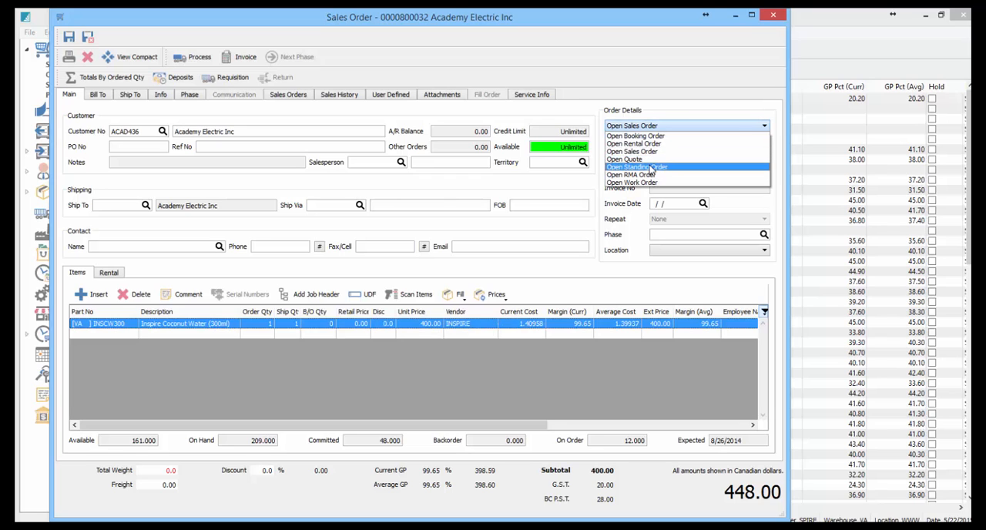
Make the order an Open Standing Order with a Custom repeat schedule.
{"action": "left_click", "coordinate": [636, 168]}
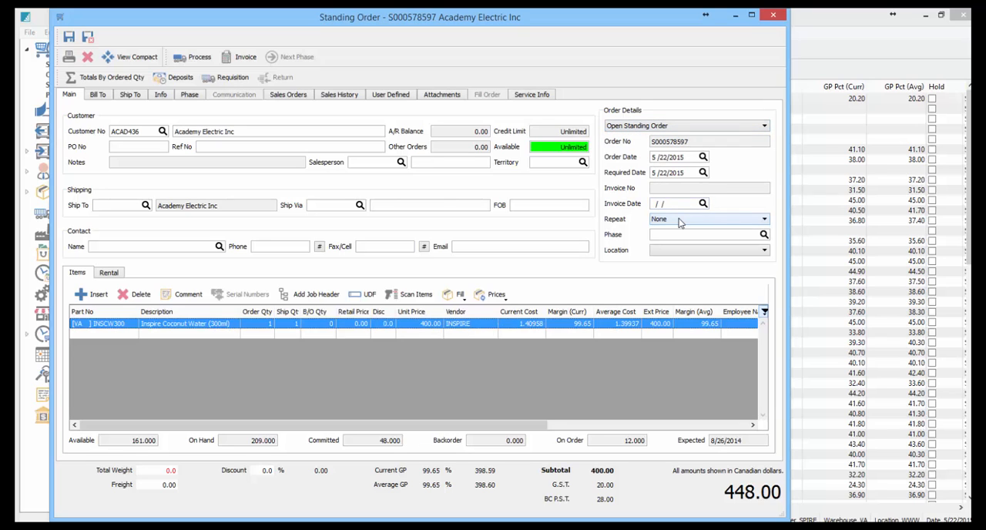
{"action": "left_click", "coordinate": [763, 219]}
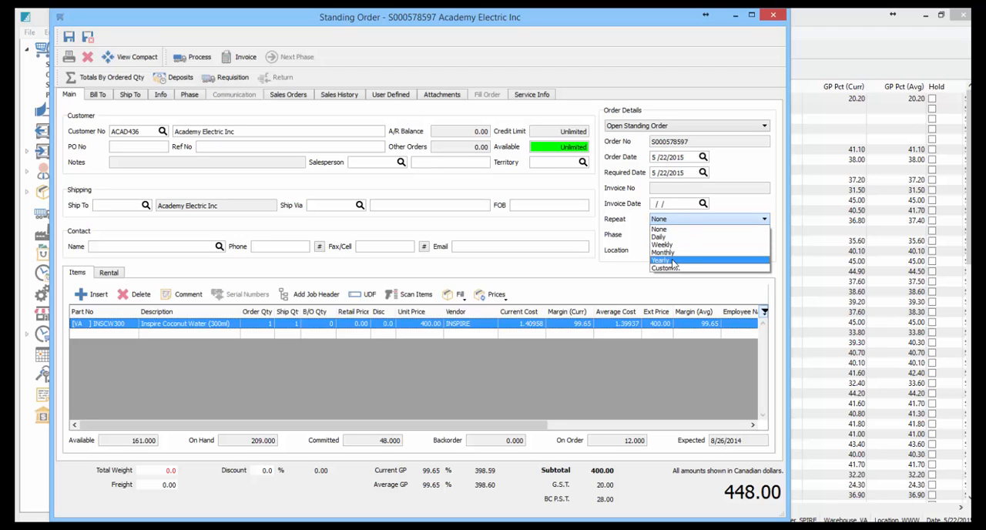
{"action": "left_click", "coordinate": [665, 268]}
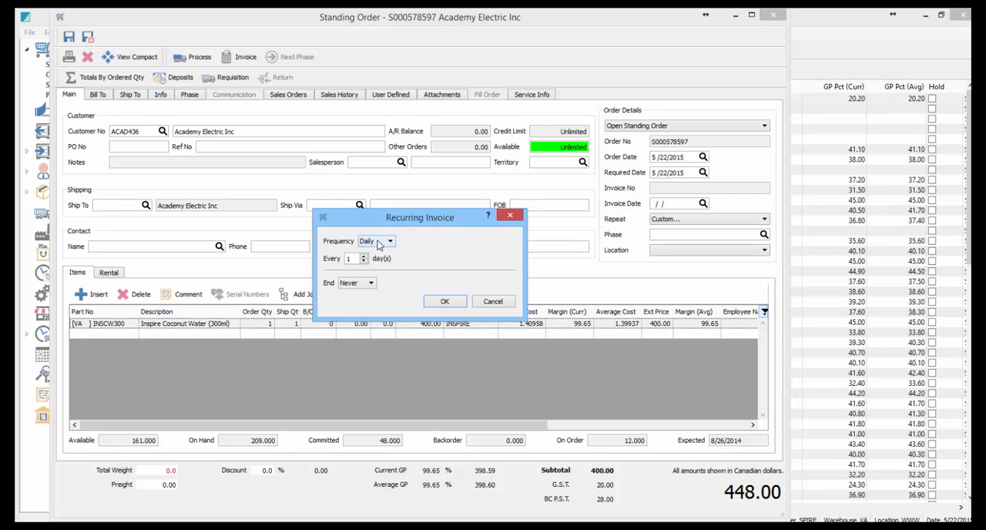
Try weekly, monthly and yearly recurrence frequencies, then close so Repeat reads Monthly.
{"action": "left_click", "coordinate": [389, 241]}
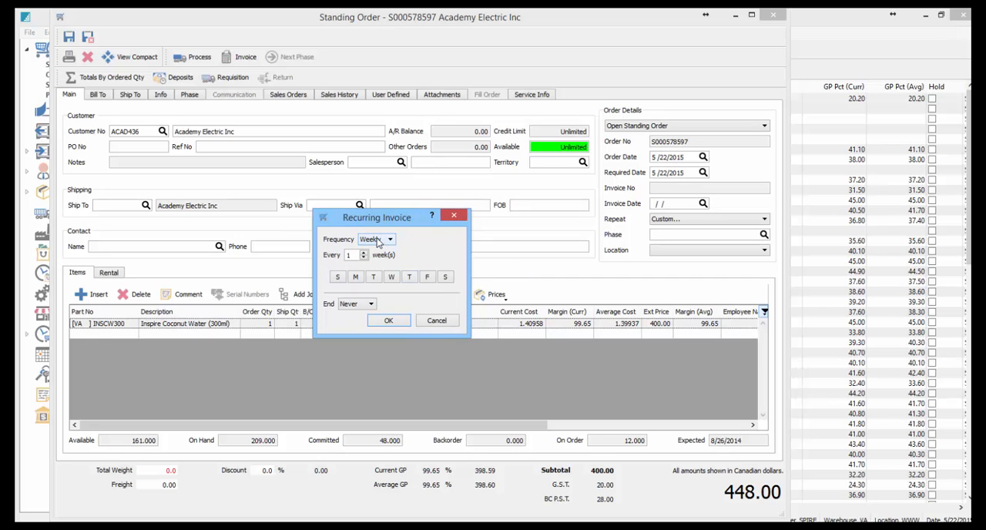
{"action": "left_click", "coordinate": [389, 239]}
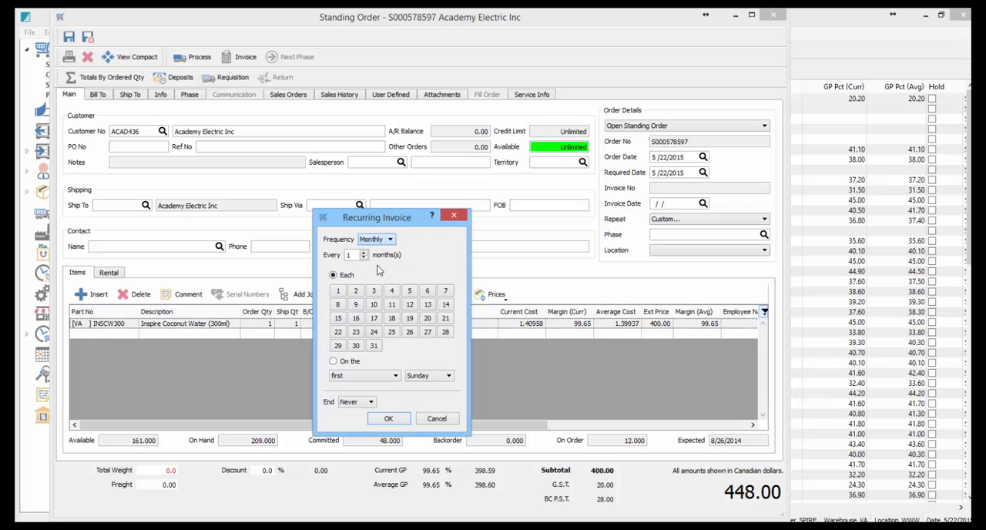
{"action": "left_click", "coordinate": [355, 290]}
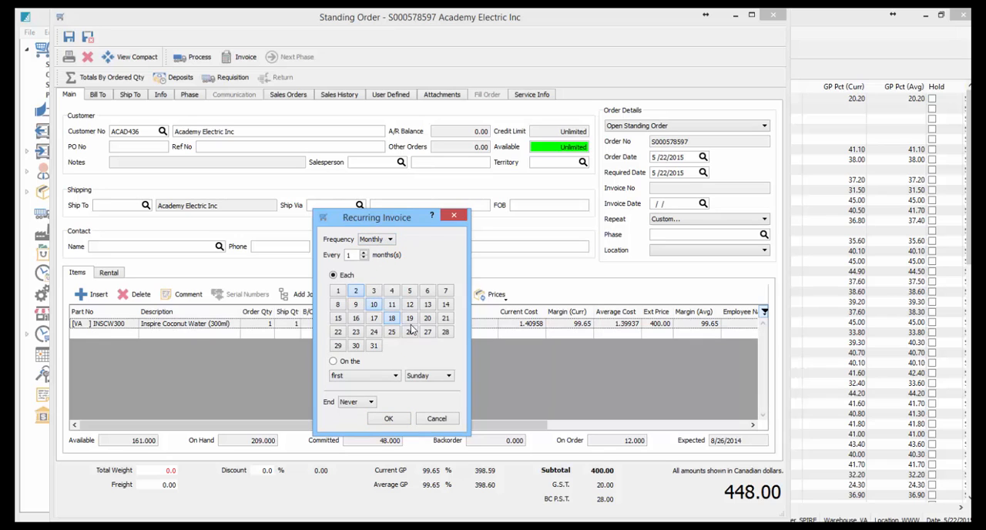
{"action": "left_click", "coordinate": [392, 238]}
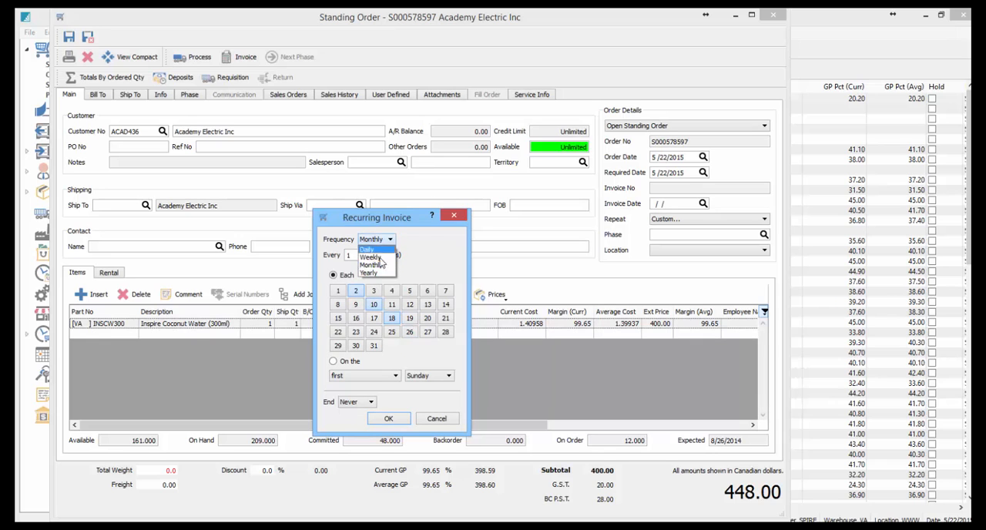
{"action": "left_click", "coordinate": [369, 273]}
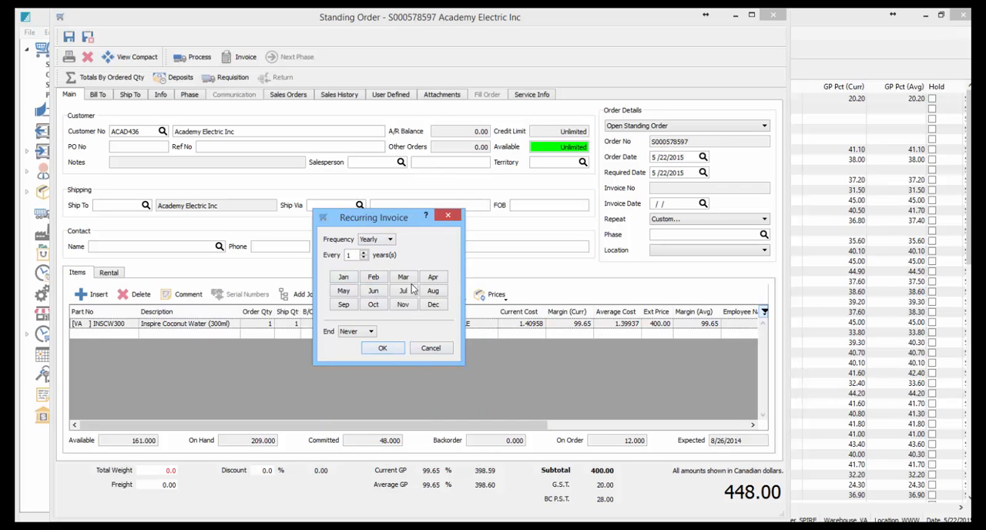
{"action": "left_click", "coordinate": [431, 347]}
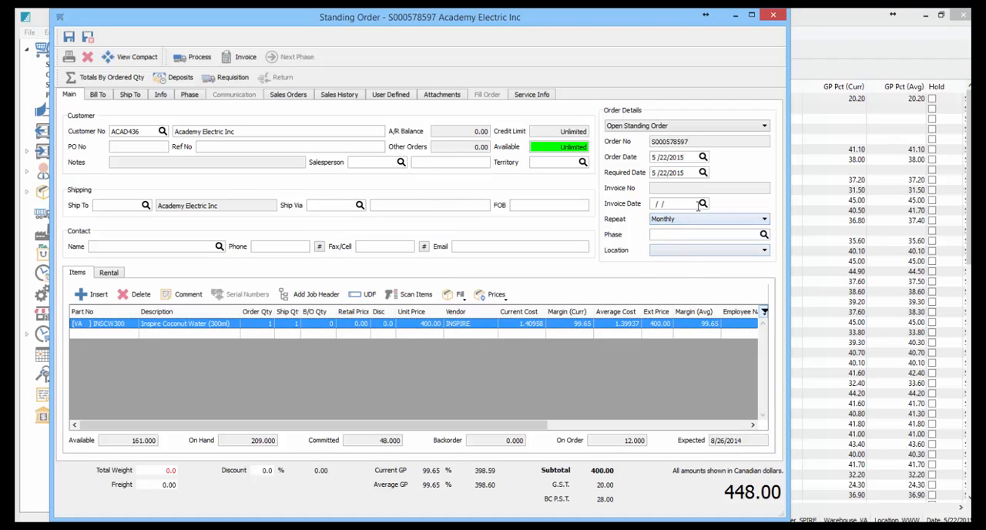
Invoice standing order S000578597 and dismiss Spire Reports, moving its date to 6/22/2015.
{"action": "left_click", "coordinate": [702, 203]}
{"action": "type", "text": "5/22/2015"}
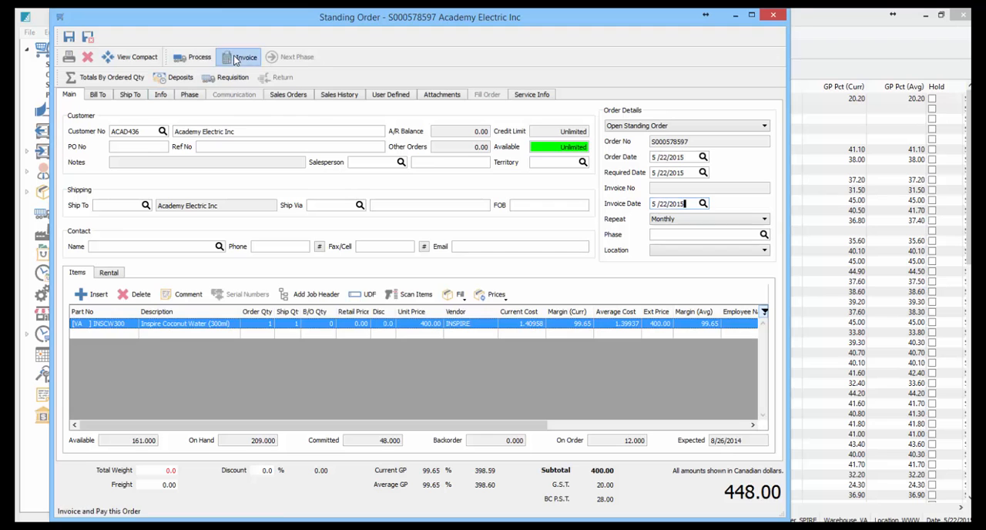
{"action": "left_click", "coordinate": [245, 57]}
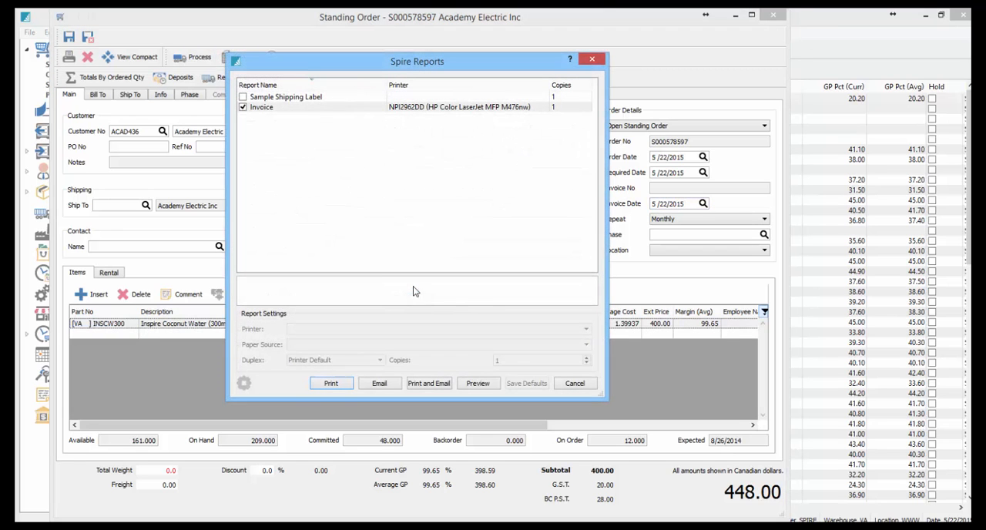
{"action": "left_click", "coordinate": [575, 383]}
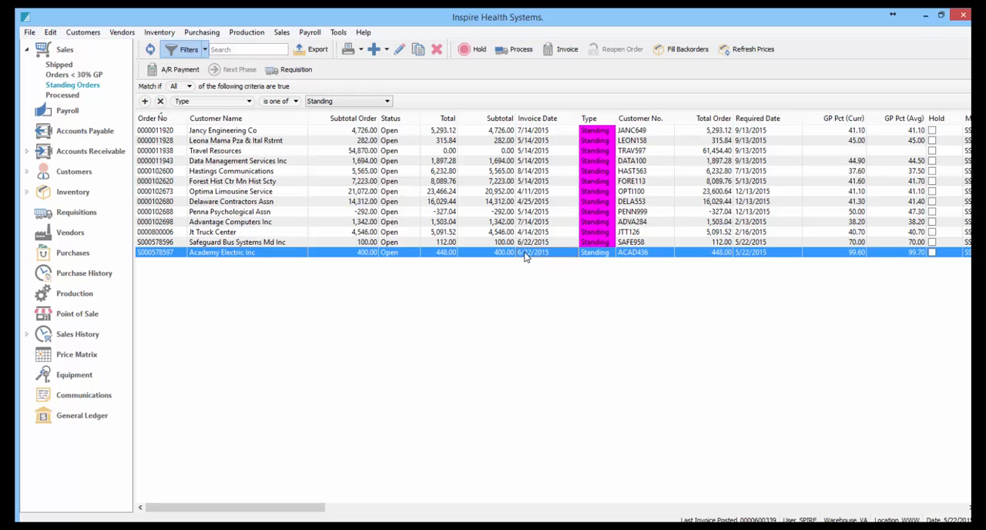
Reopen the Academy Electric standing order and invoice it again, advancing to 7/22/2015.
{"action": "double_click", "coordinate": [222, 252]}
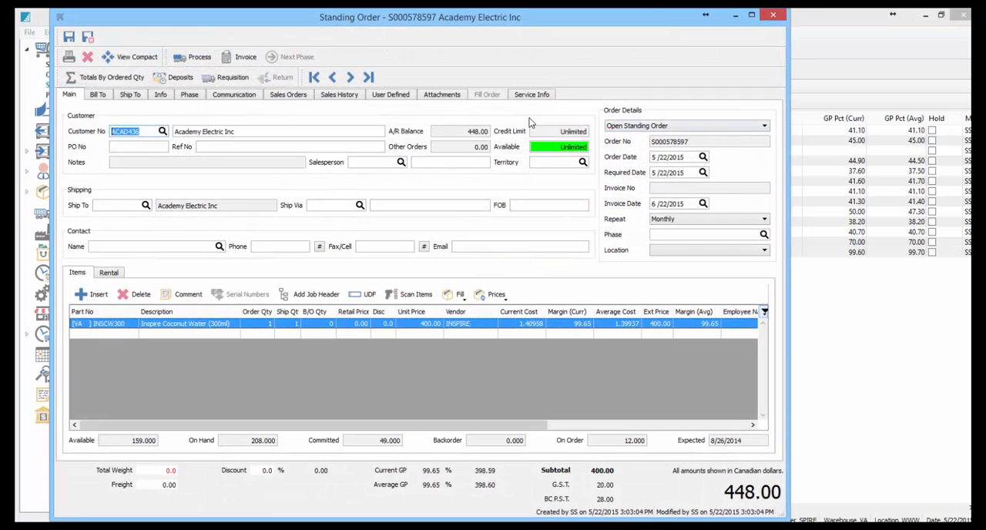
{"action": "left_click", "coordinate": [246, 57]}
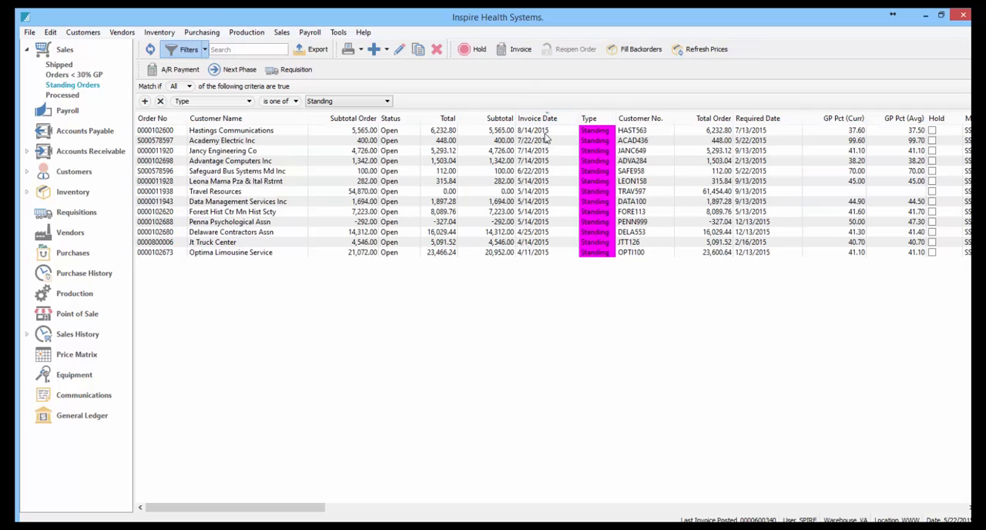
{"action": "mouse_move", "coordinate": [545, 131]}
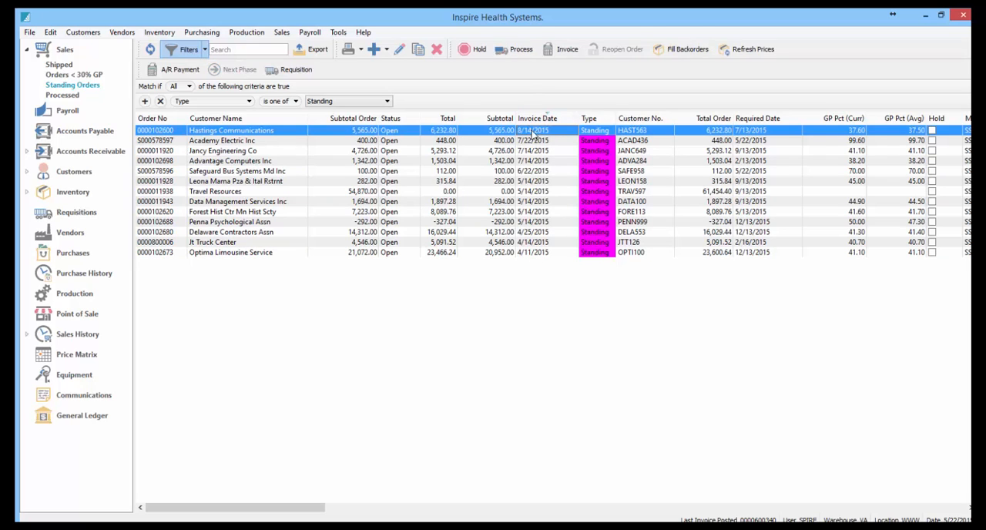
Invoice the Hastings Communications and Academy Electric orders together, then dismiss Spire Reports.
{"action": "left_click", "coordinate": [222, 140]}
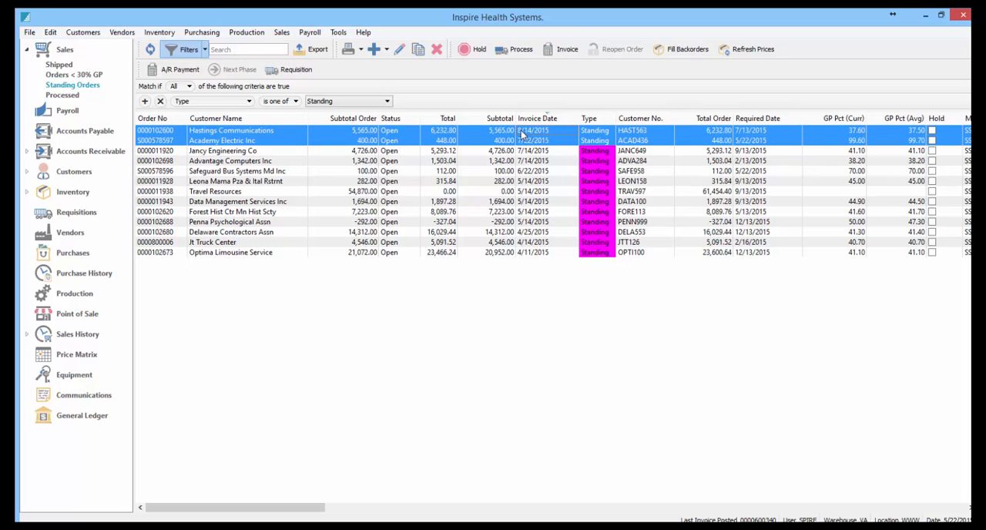
{"action": "mouse_move", "coordinate": [568, 50]}
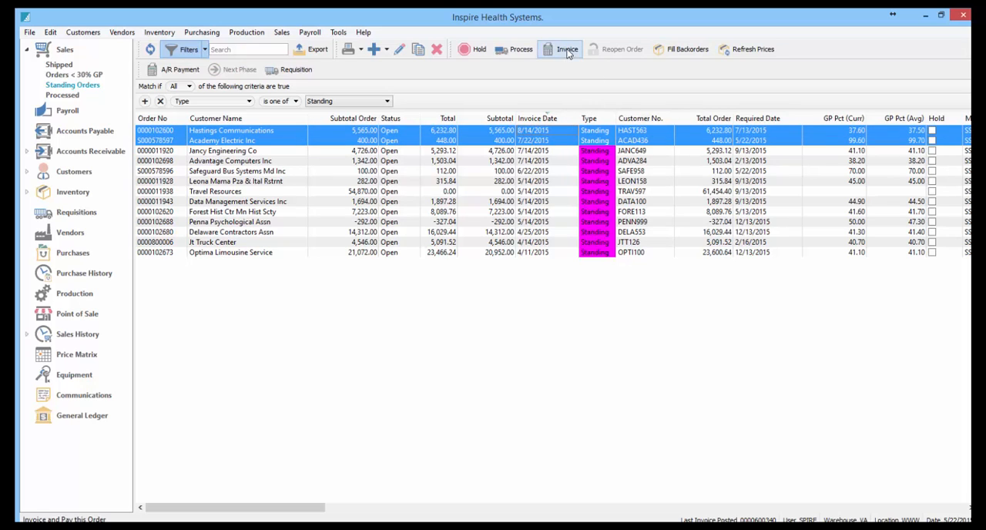
{"action": "left_click", "coordinate": [568, 48]}
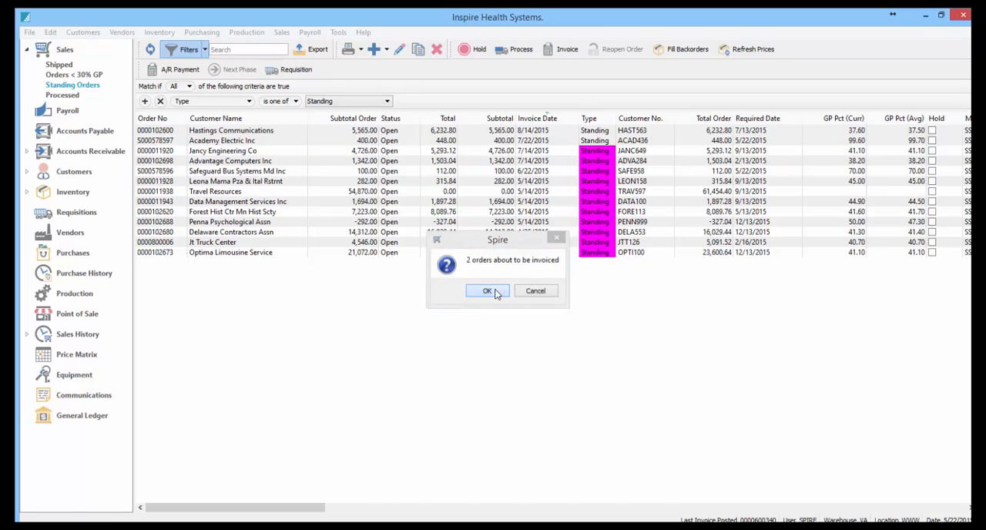
{"action": "left_click", "coordinate": [487, 291]}
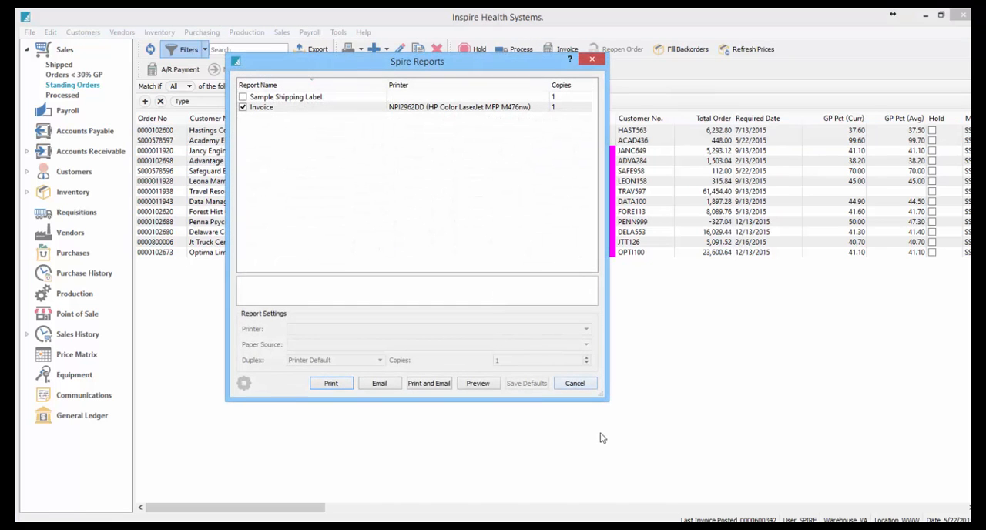
{"action": "left_click", "coordinate": [574, 383]}
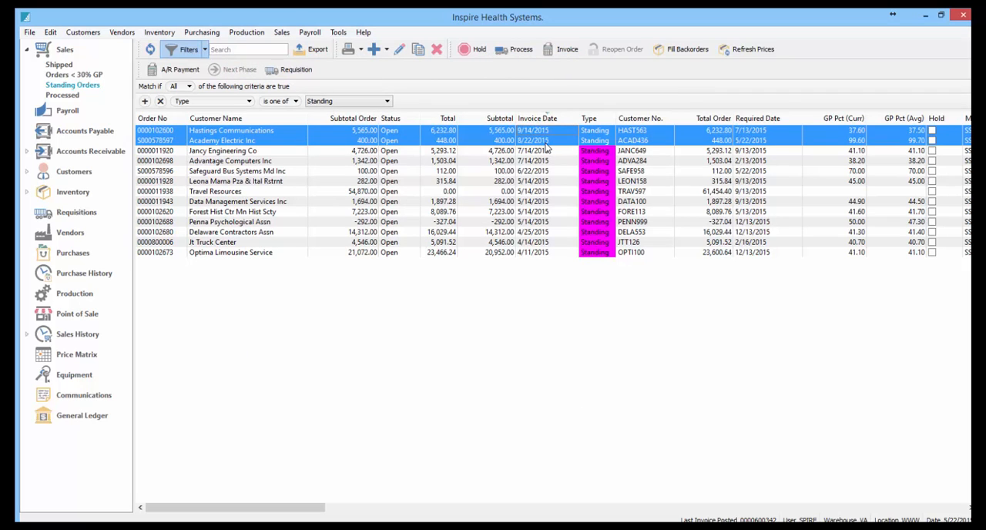
{"action": "mouse_move", "coordinate": [518, 138]}
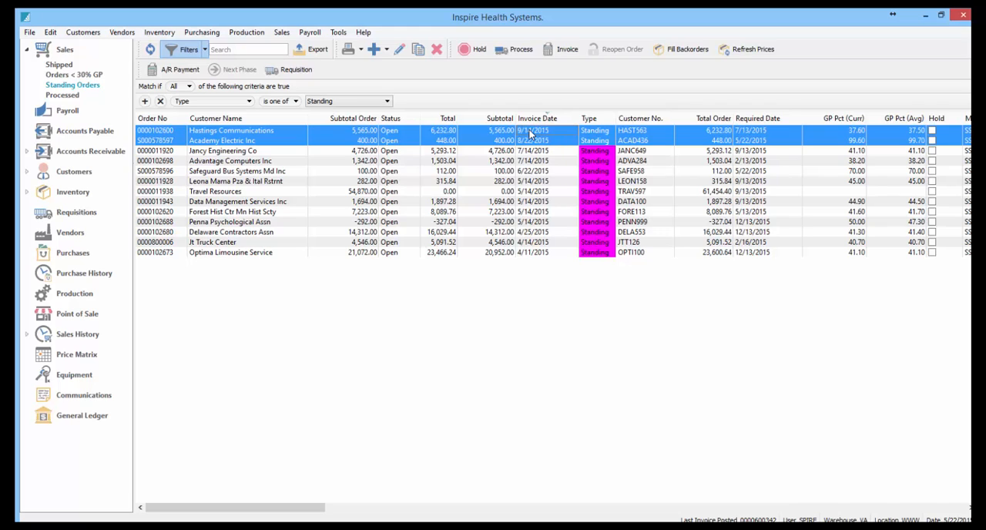
{"action": "mouse_move", "coordinate": [536, 171]}
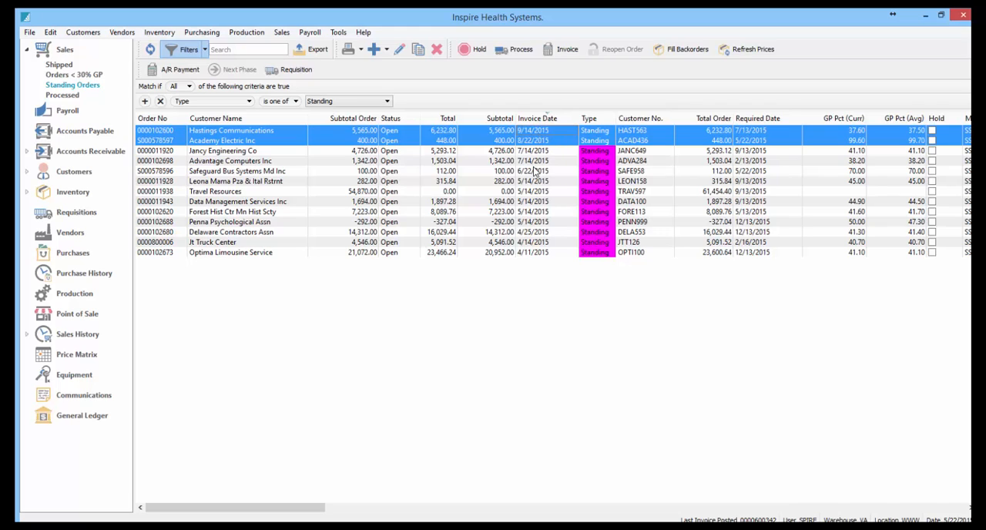
{"action": "mouse_move", "coordinate": [516, 87]}
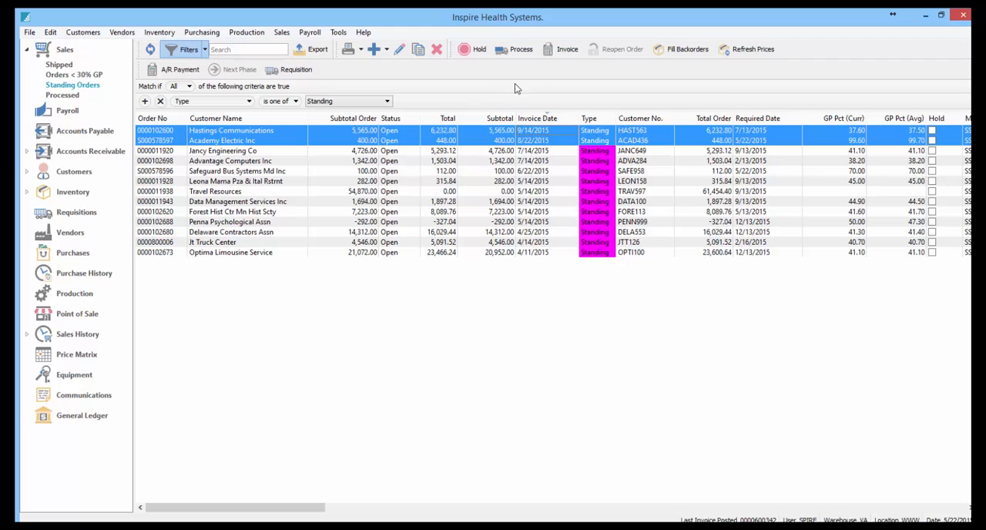
{"action": "mouse_move", "coordinate": [471, 49]}
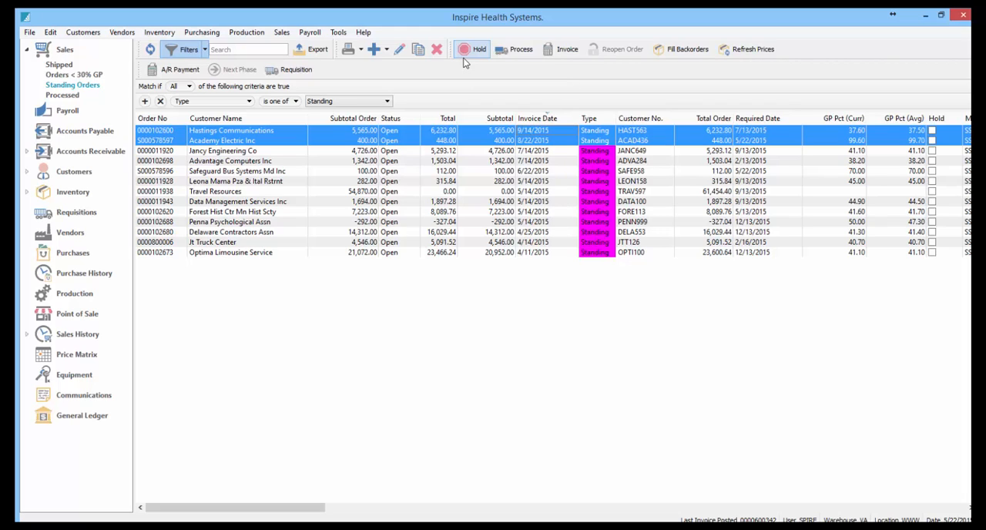
{"action": "mouse_move", "coordinate": [746, 94]}
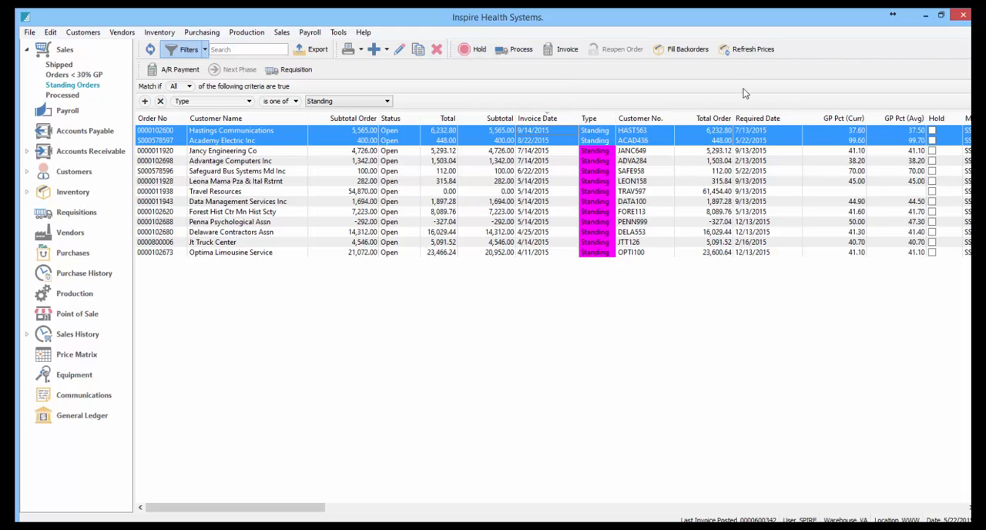
{"action": "mouse_move", "coordinate": [753, 303]}
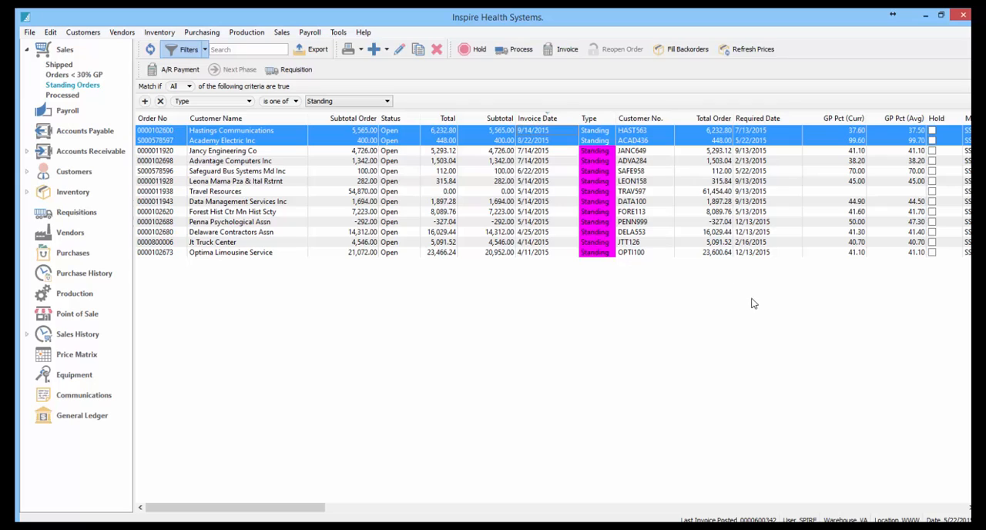